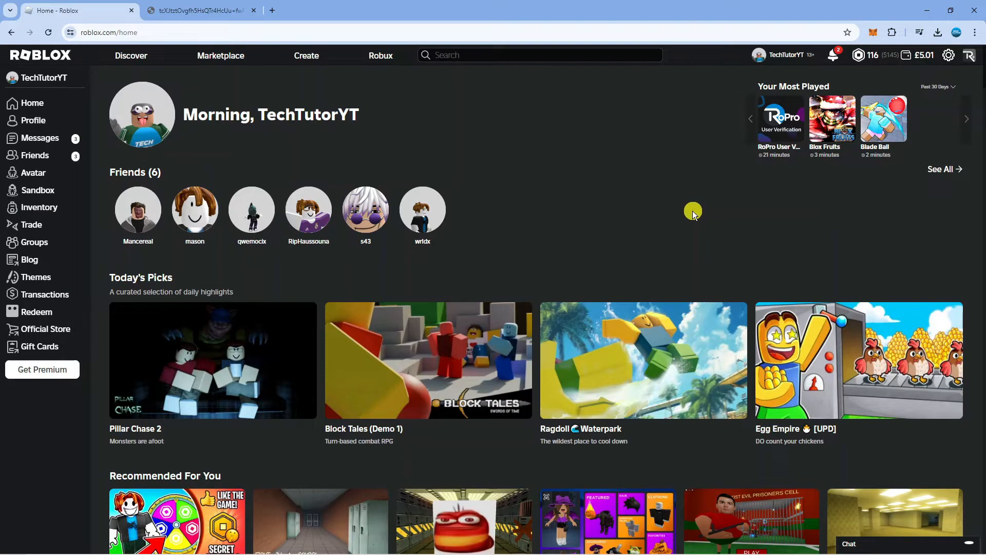
mouse_move(464, 148)
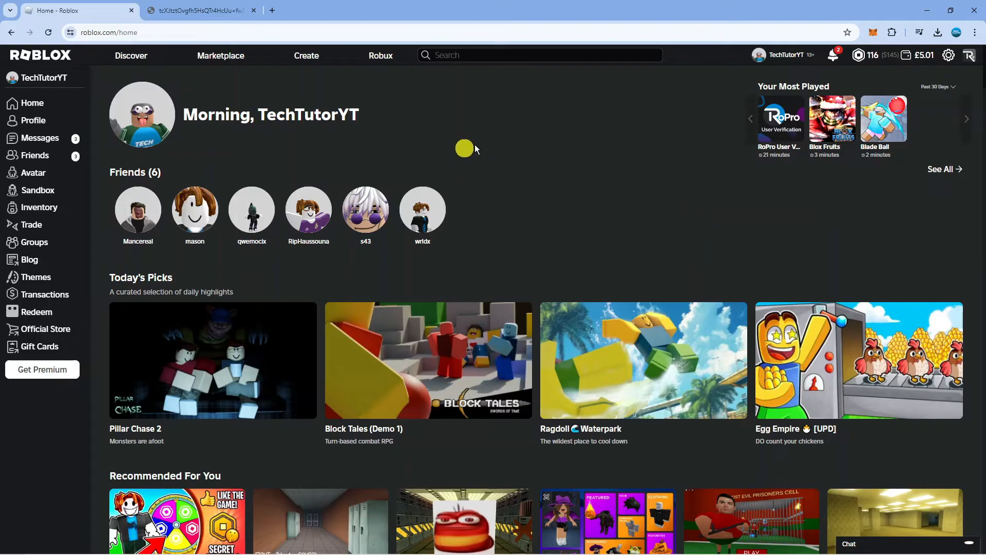
mouse_move(664, 174)
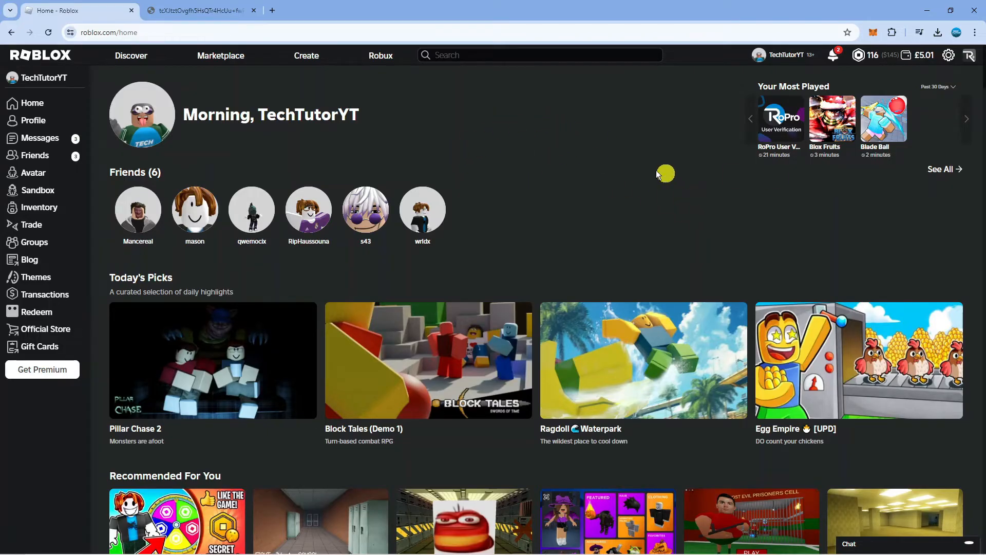
mouse_move(543, 151)
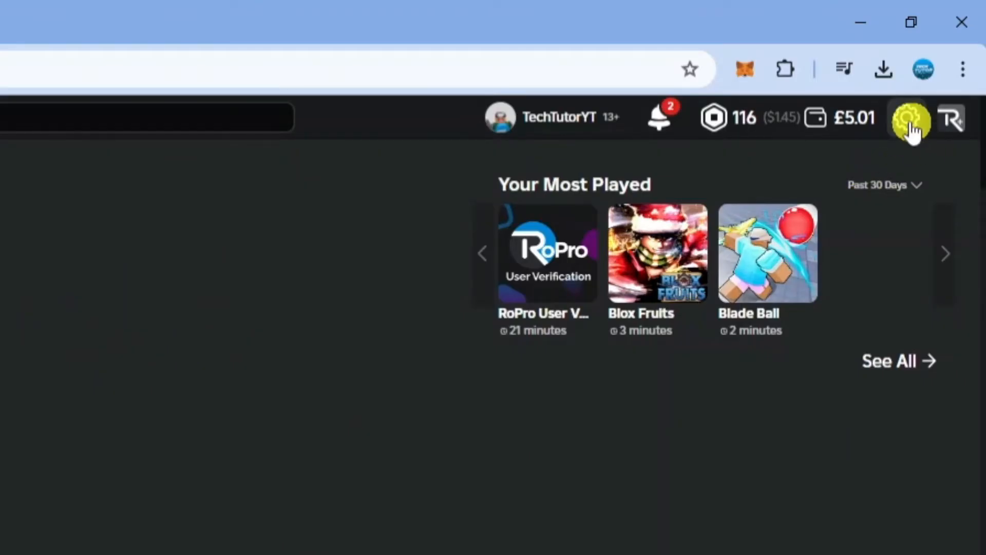
Open My Settings from the gear menu to view Account Info
click(910, 118)
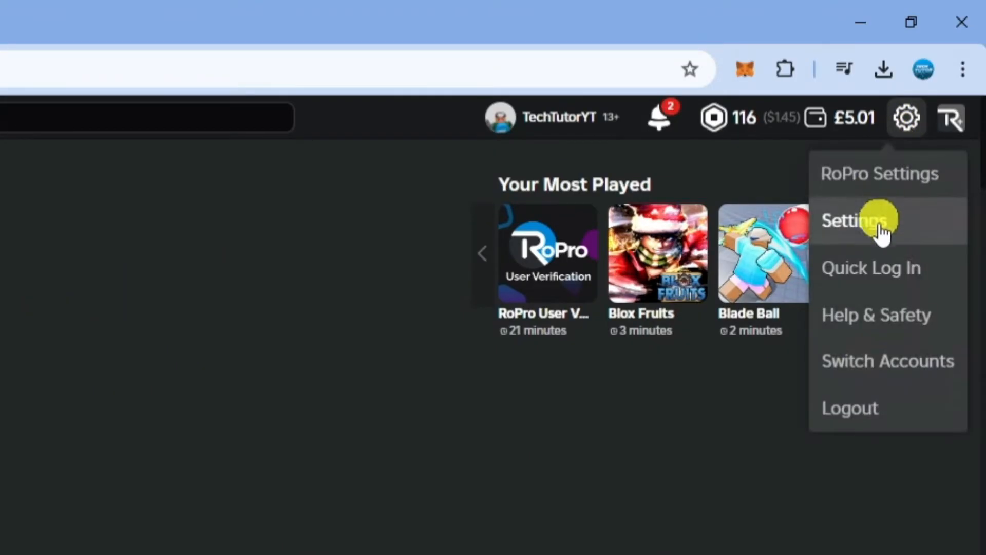
click(855, 220)
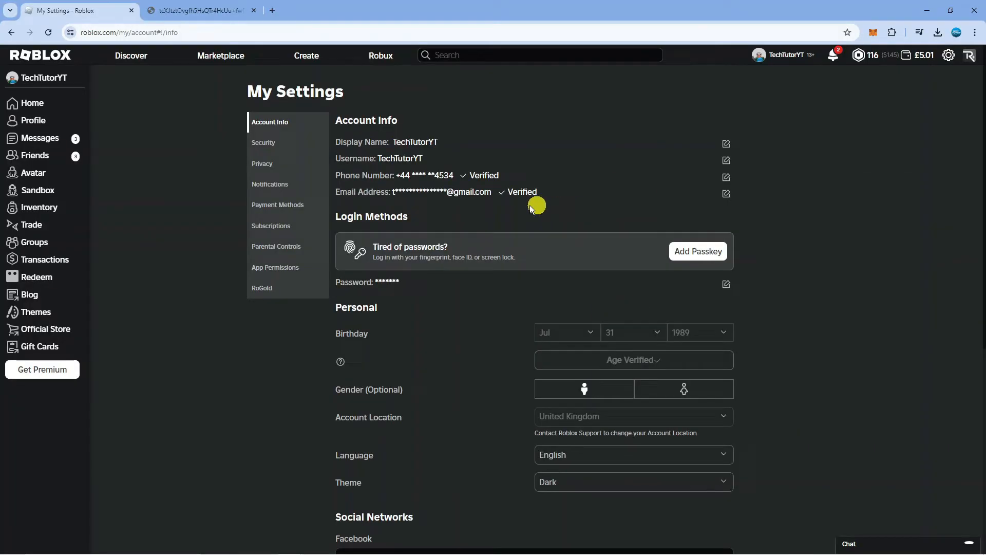
mouse_move(275, 246)
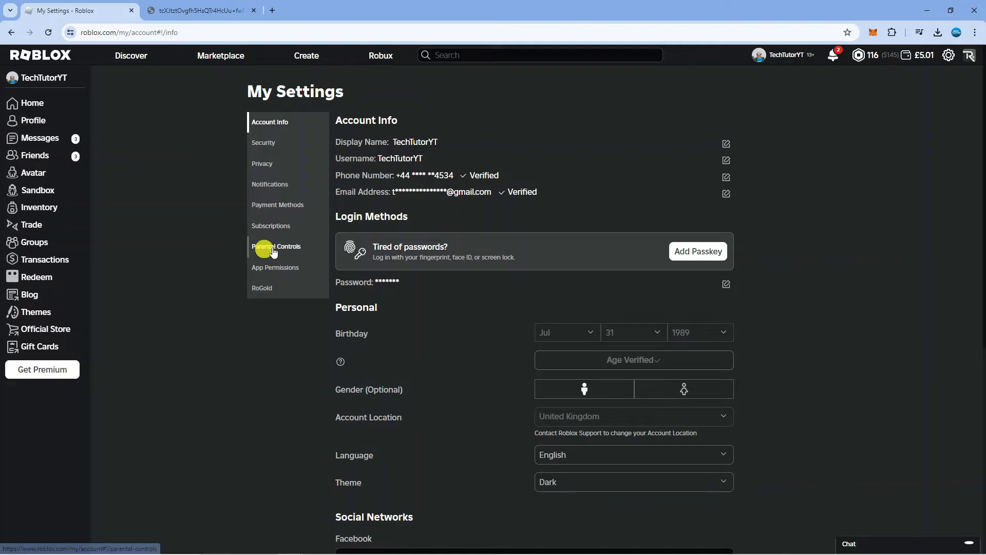
Turn on Parent PIN in Parental Controls, pick All Ages, and enter PIN '1'
click(276, 246)
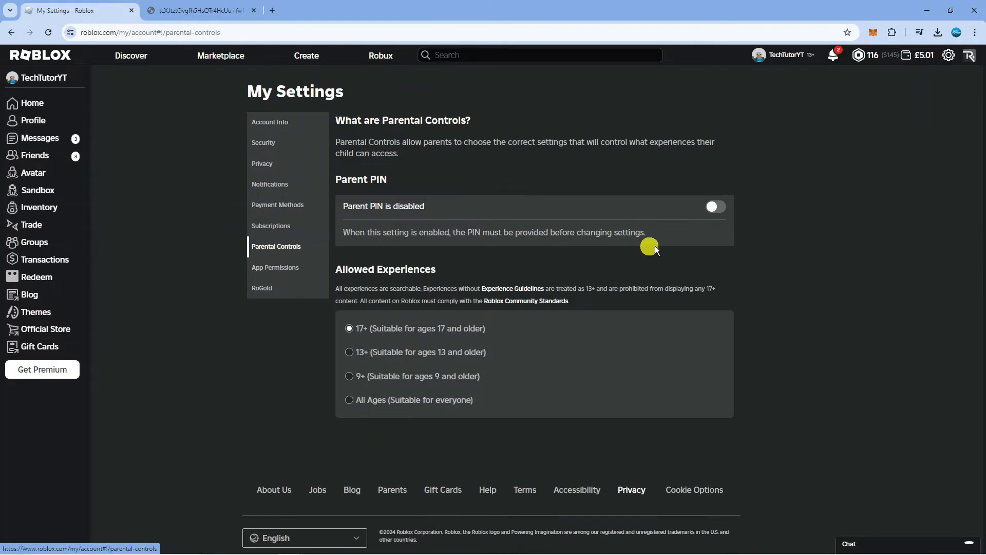
click(715, 206)
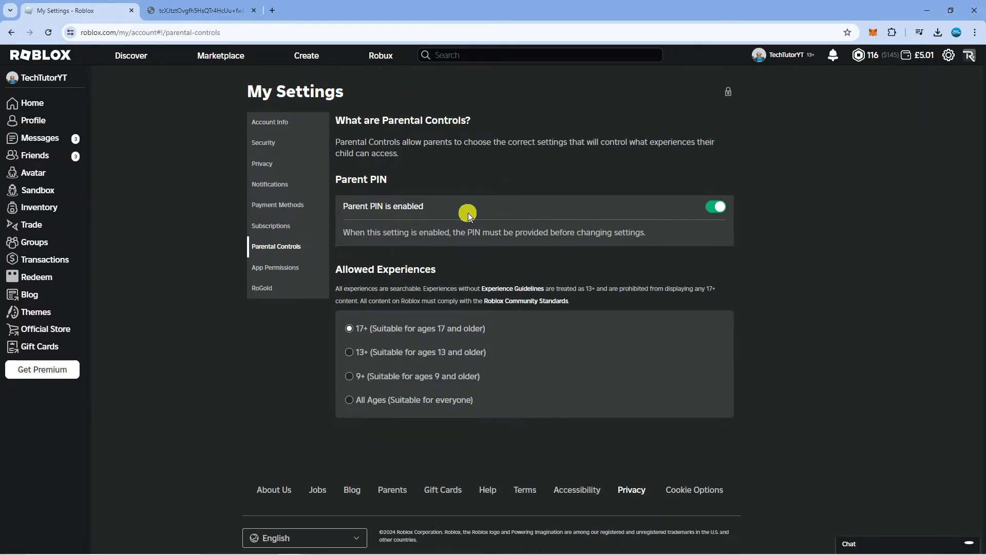
mouse_move(668, 208)
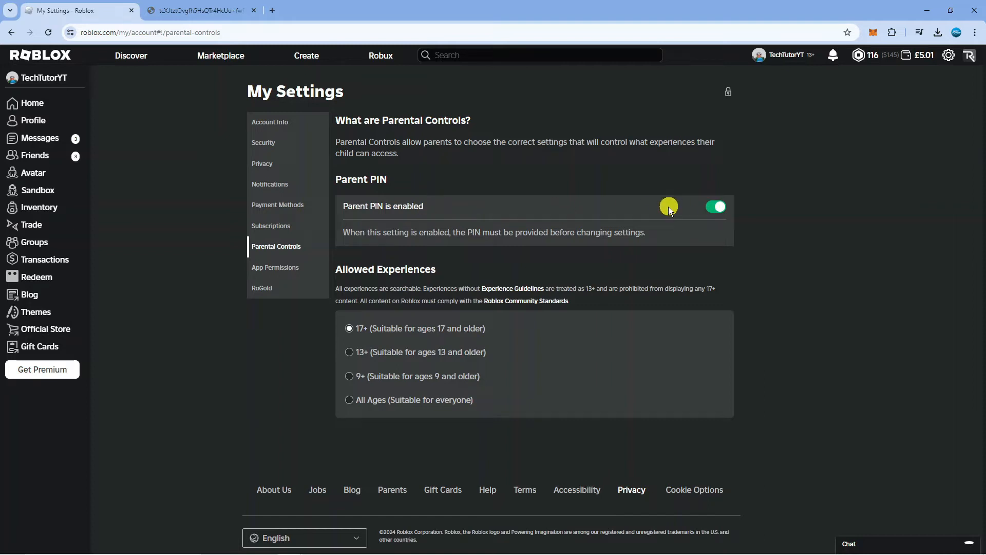
mouse_move(695, 219)
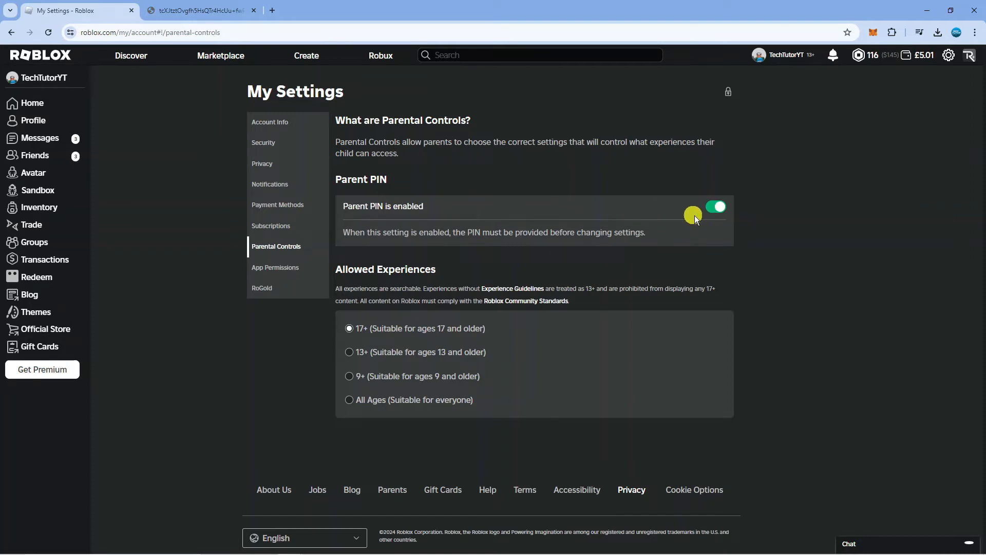
mouse_move(630, 250)
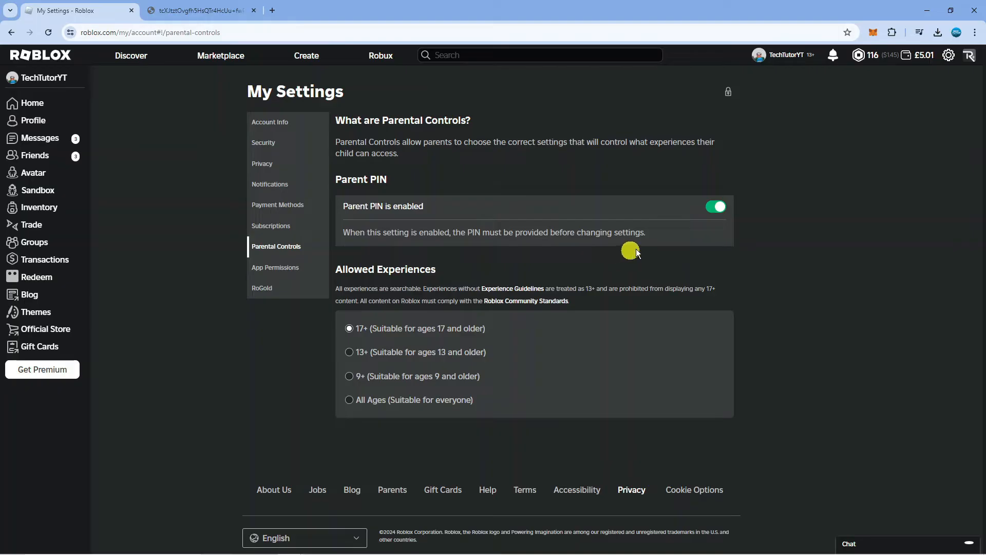
mouse_move(660, 242)
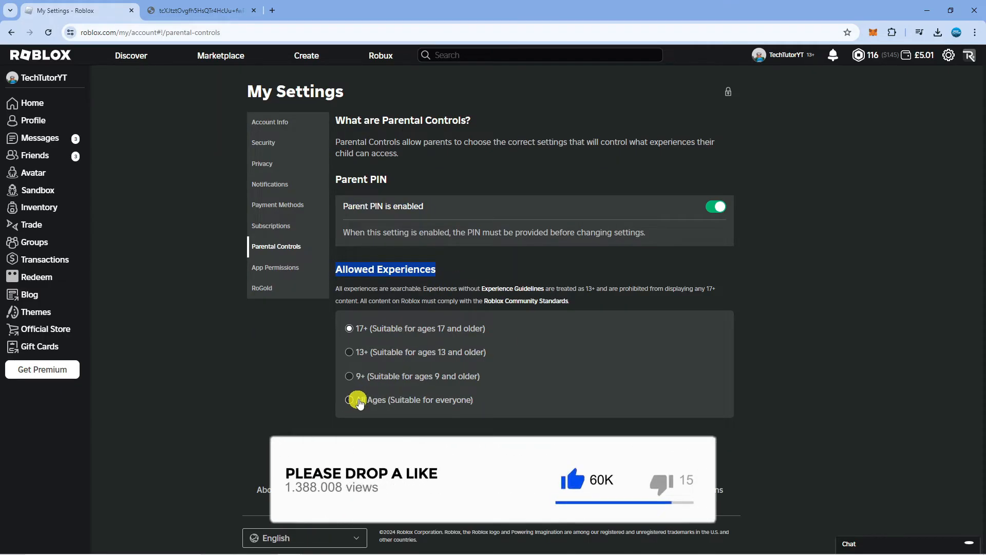
click(350, 400)
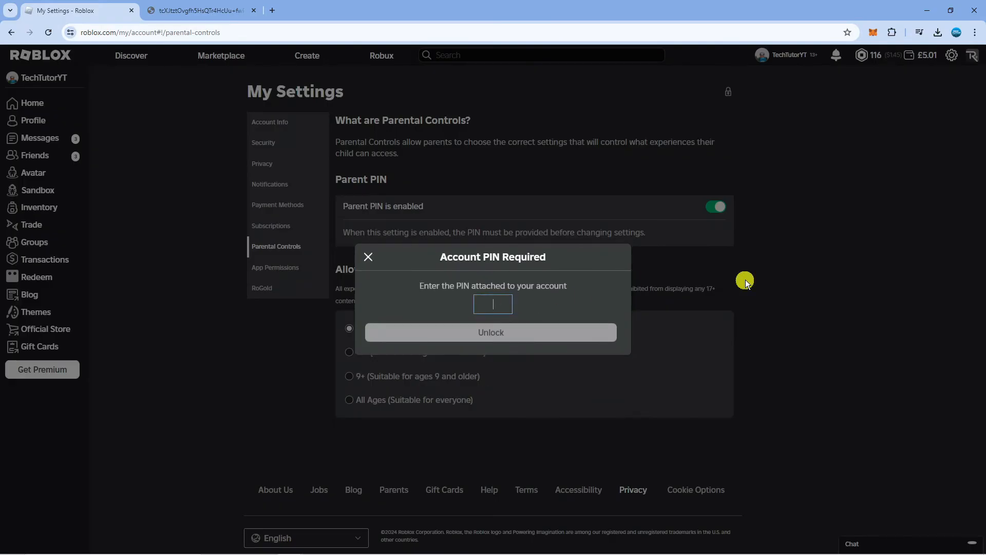
text(1)
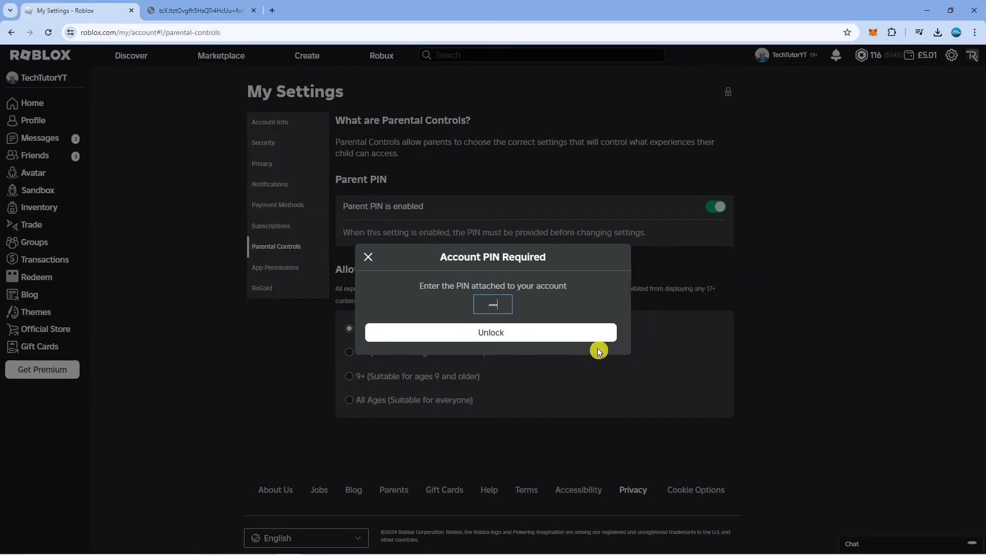
Unlock the Account PIN Required dialog with the entered PIN
click(490, 333)
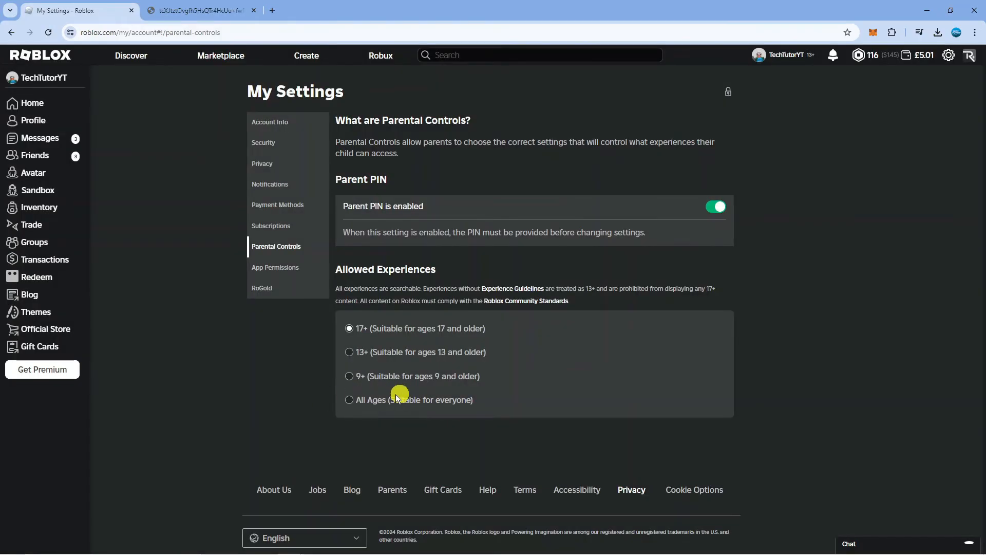
mouse_move(463, 312)
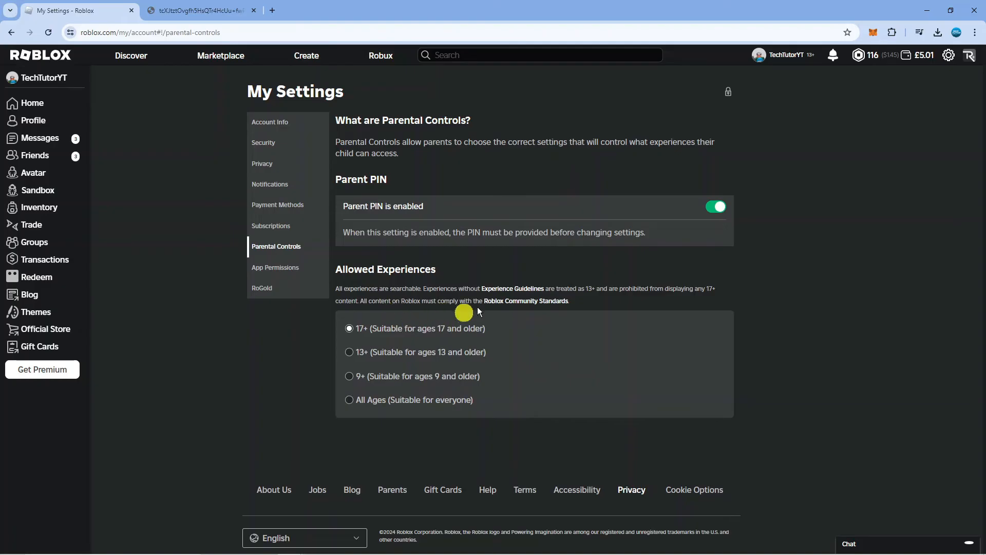
mouse_move(512, 288)
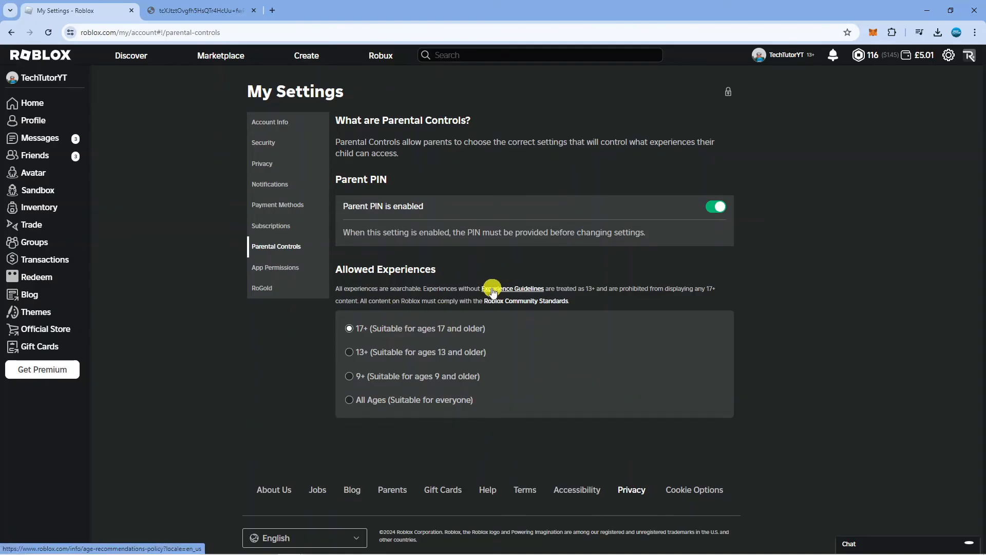